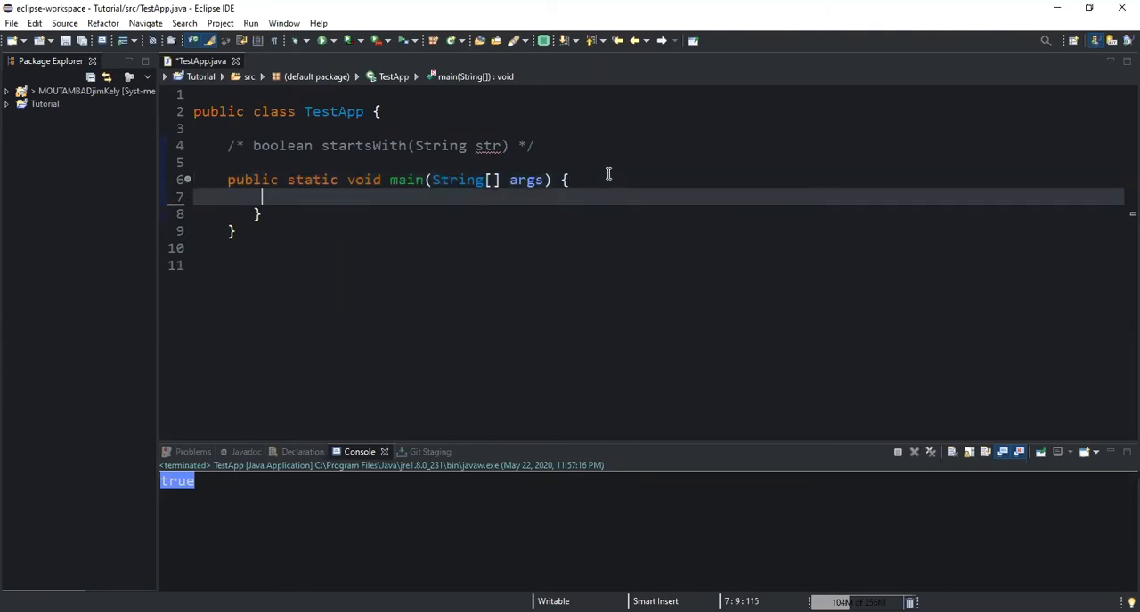
Step: Declare String str = "Programming"; as the first line of the main method
text(String val)
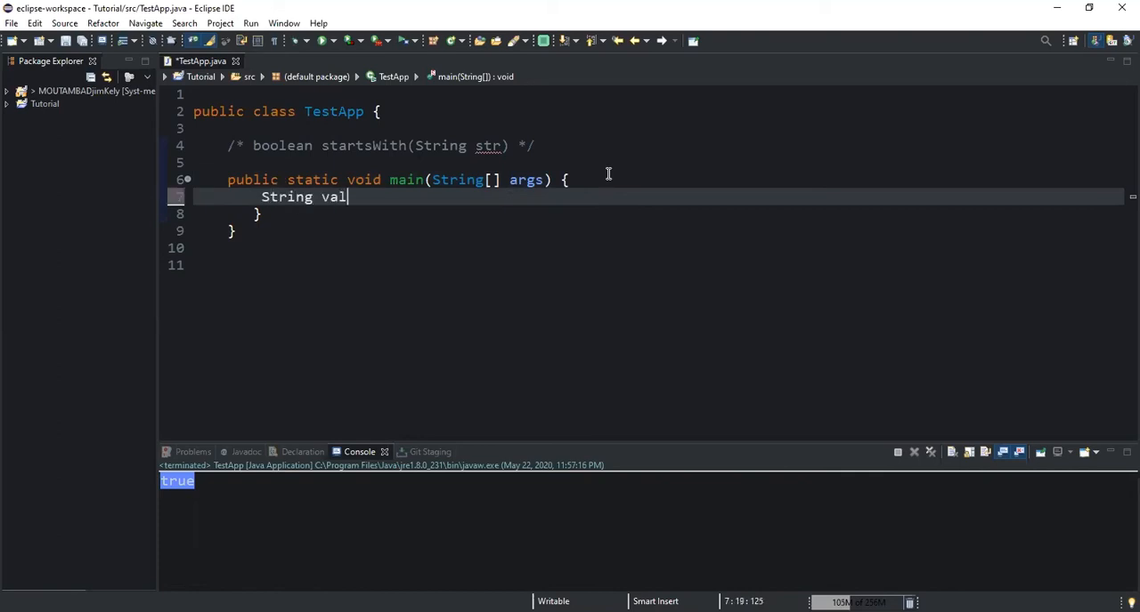
text(ue)
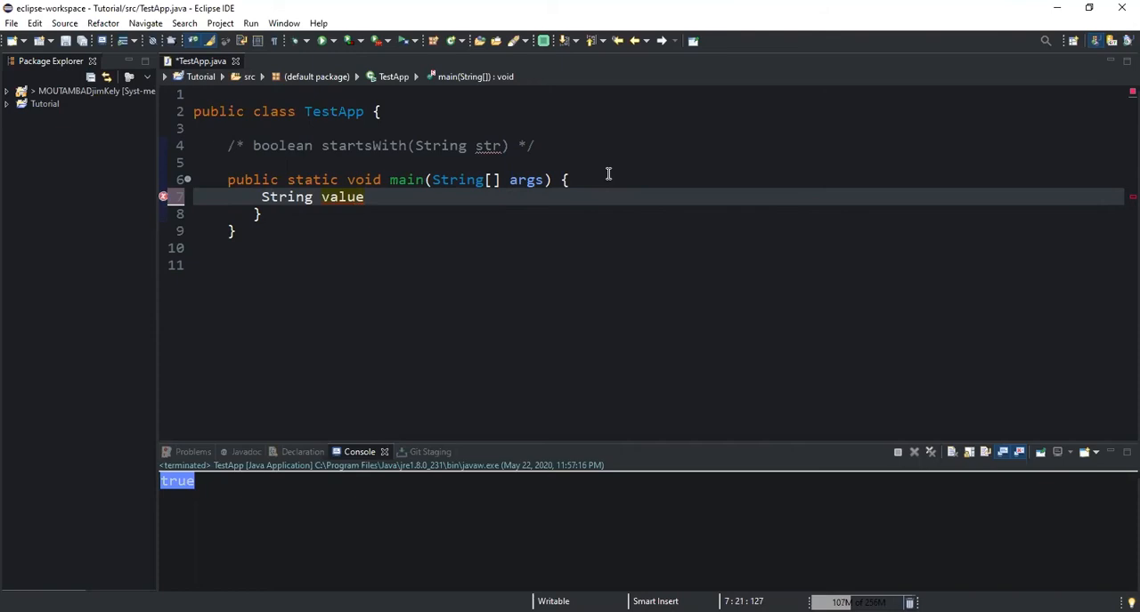
text(s)
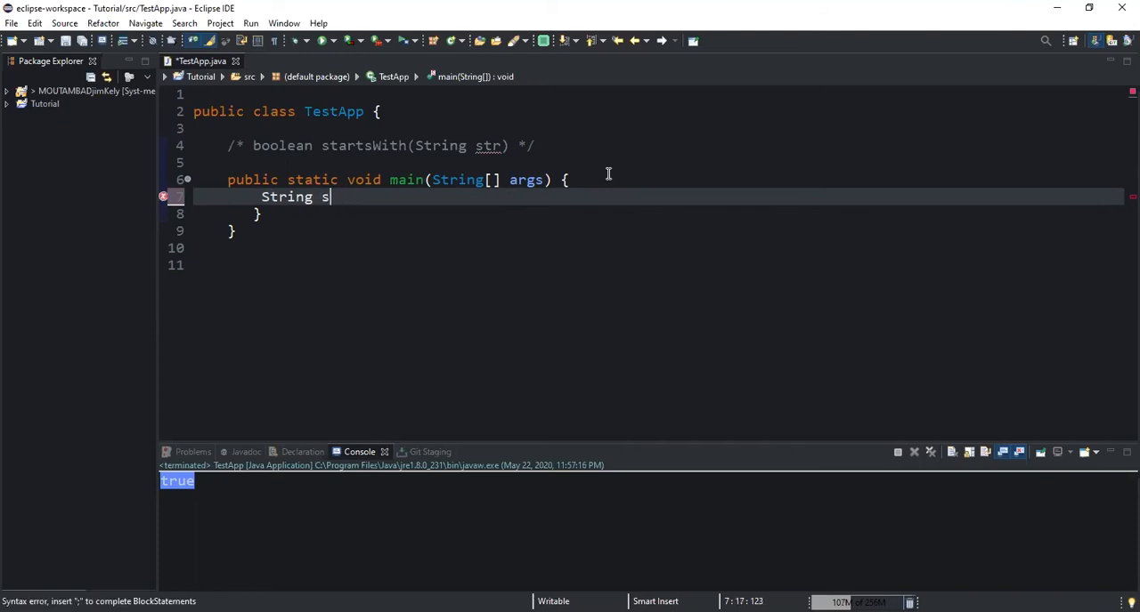
text(tr =)
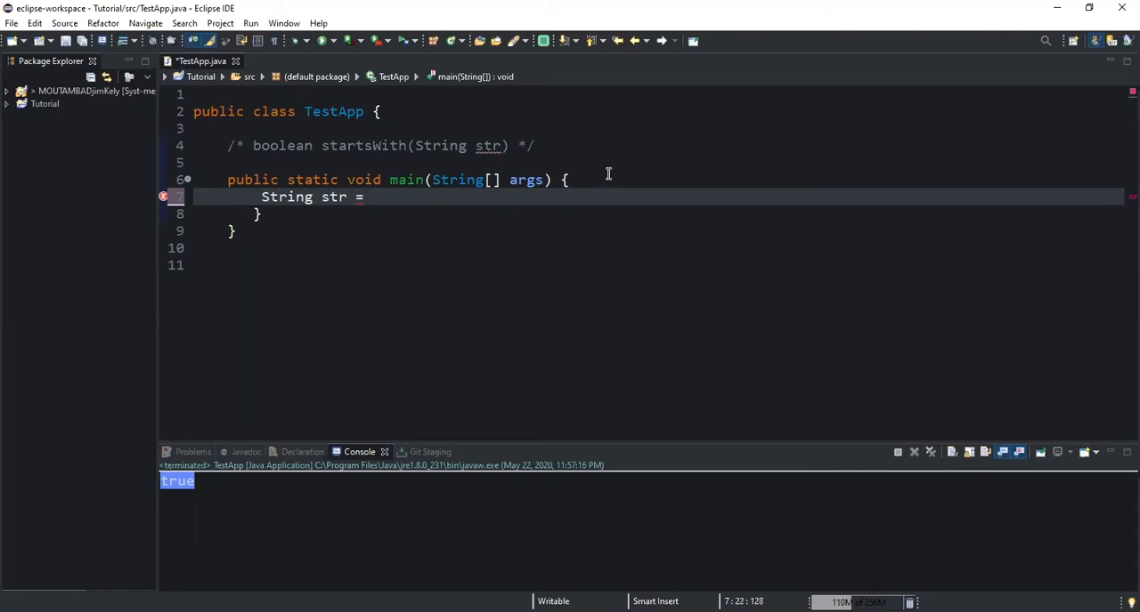
text("Progr")
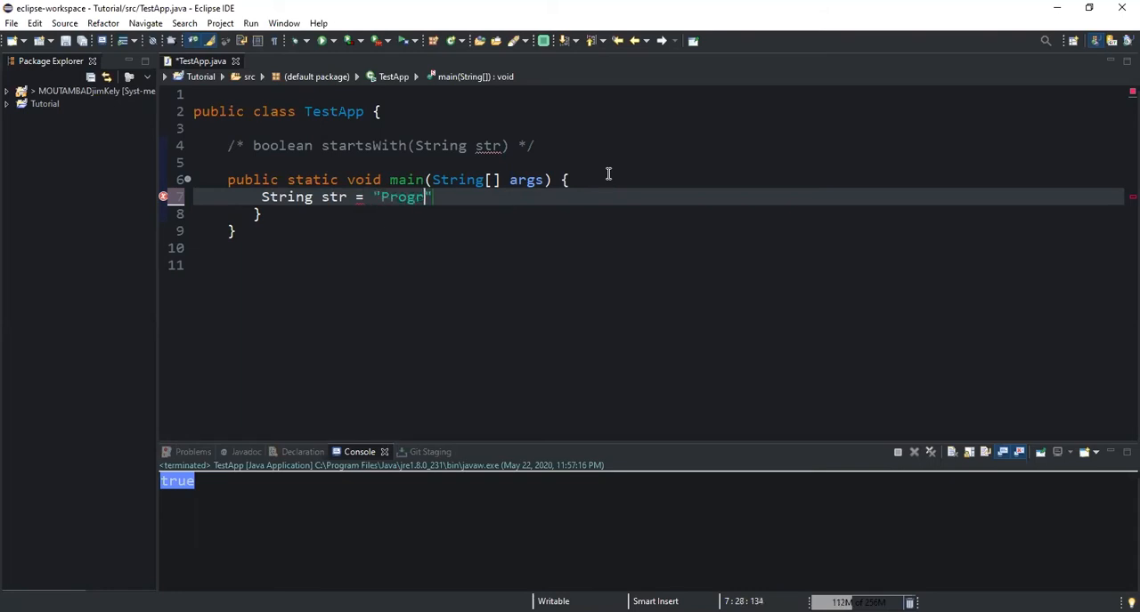
text(amming)
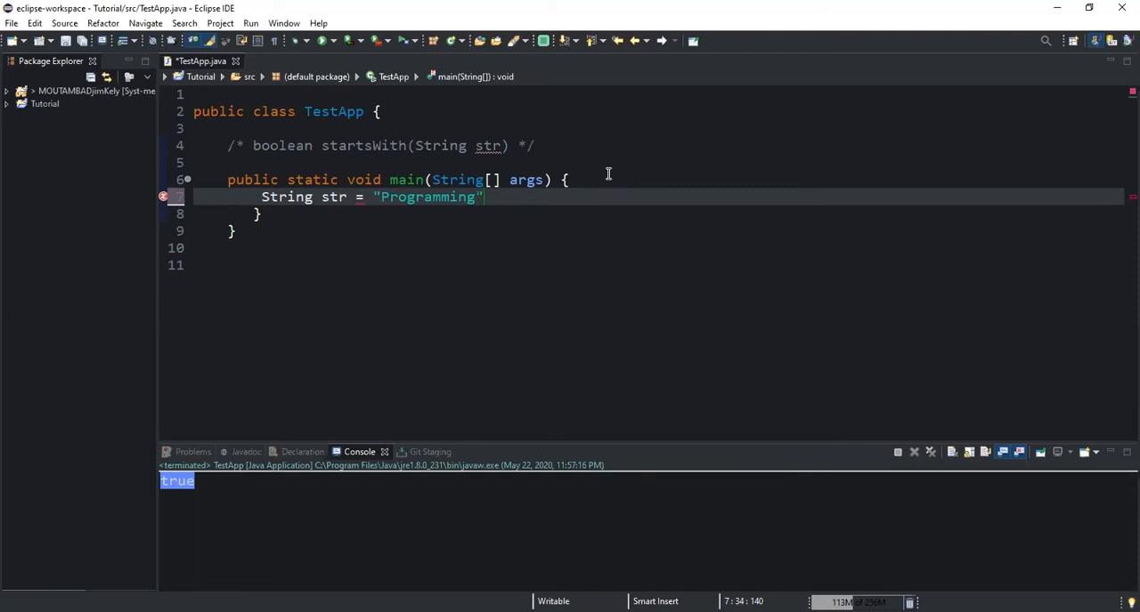
text(;)
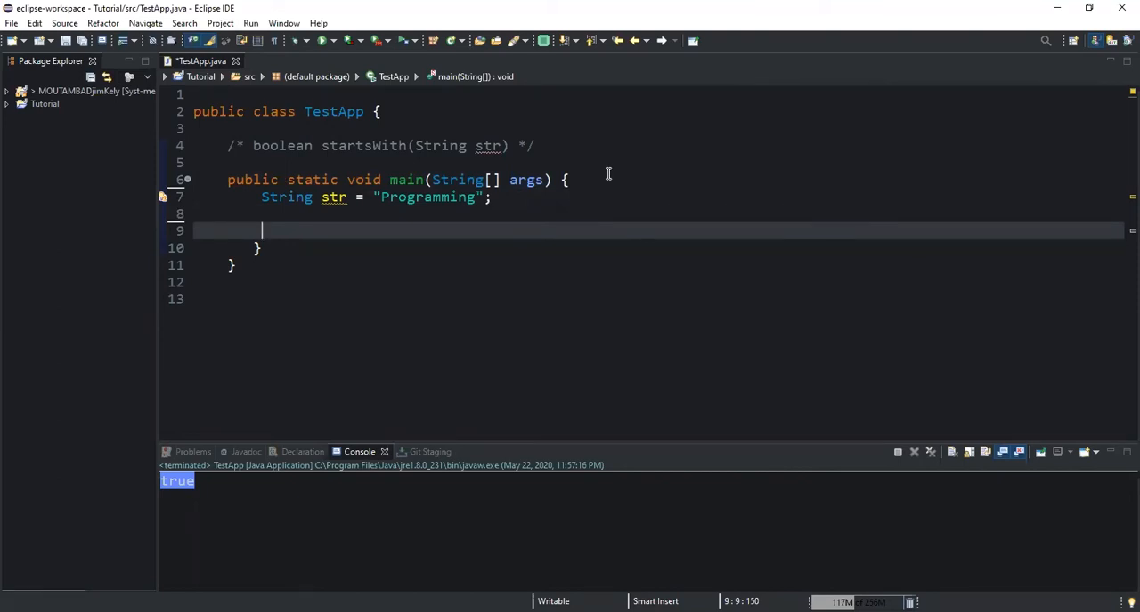
Step: Start a System.out.println statement below the string declaration
text(Sys)
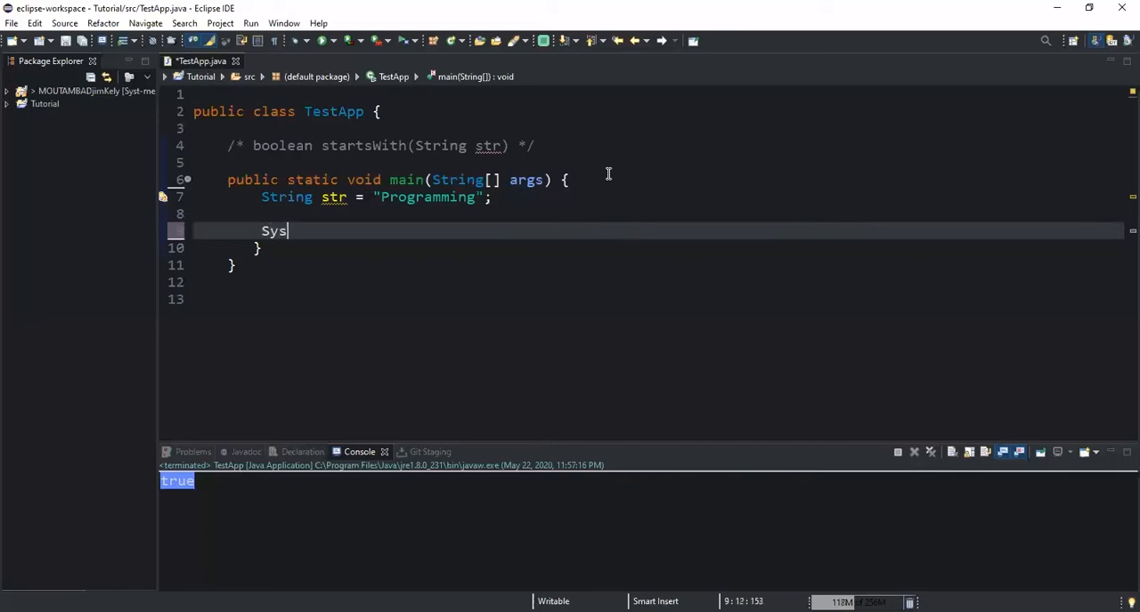
text(tem.o)
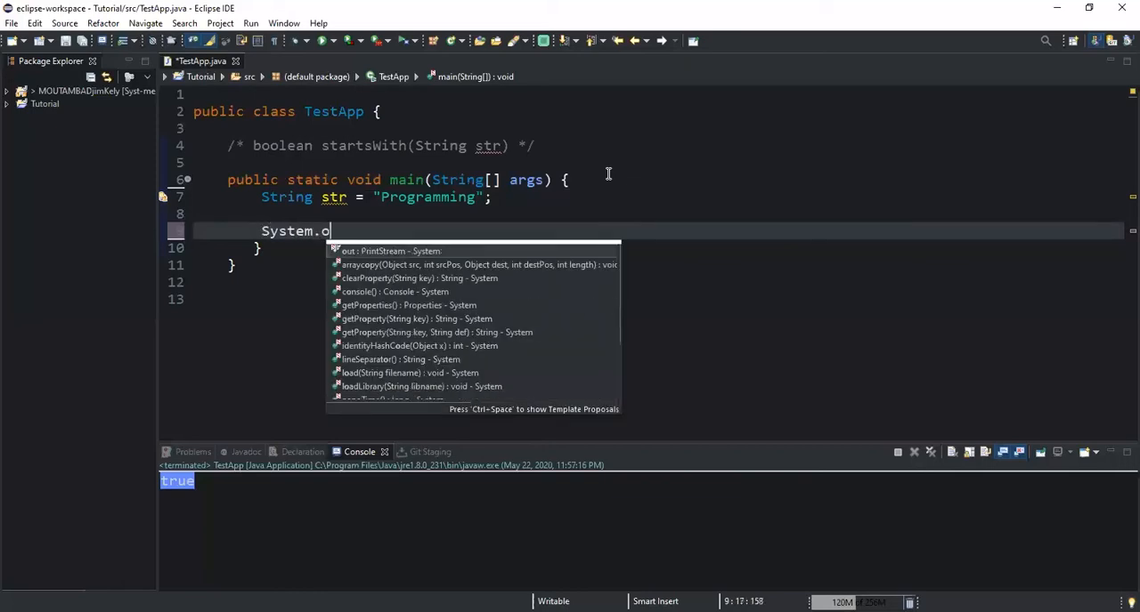
text(ut.)
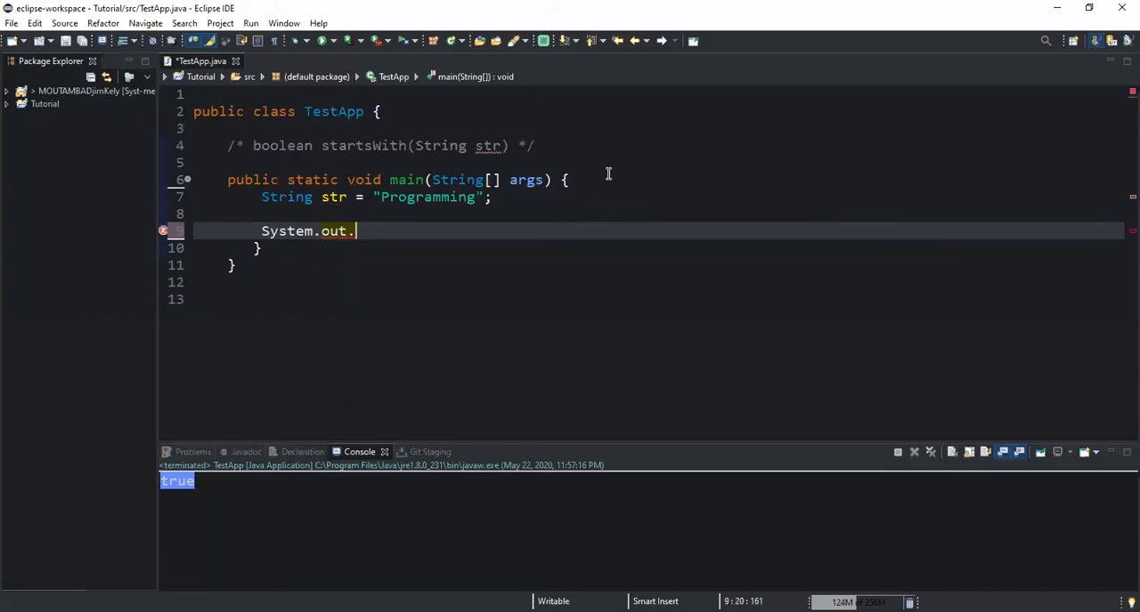
text(println();)
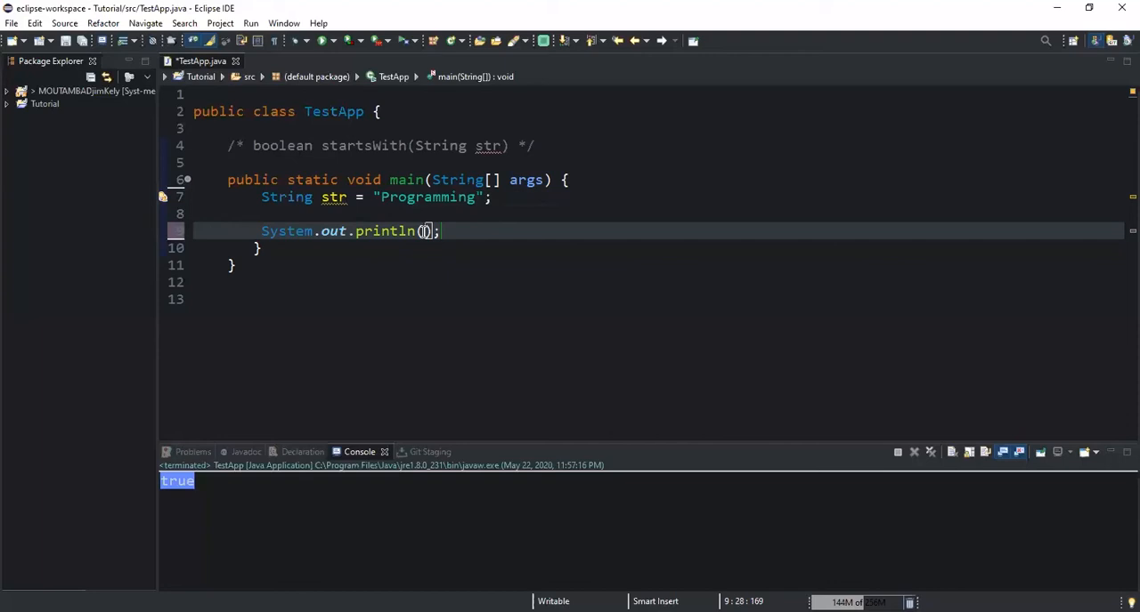
Step: Print str.startsWith("Pro") inside the println, picking the single-argument overload
text(str)
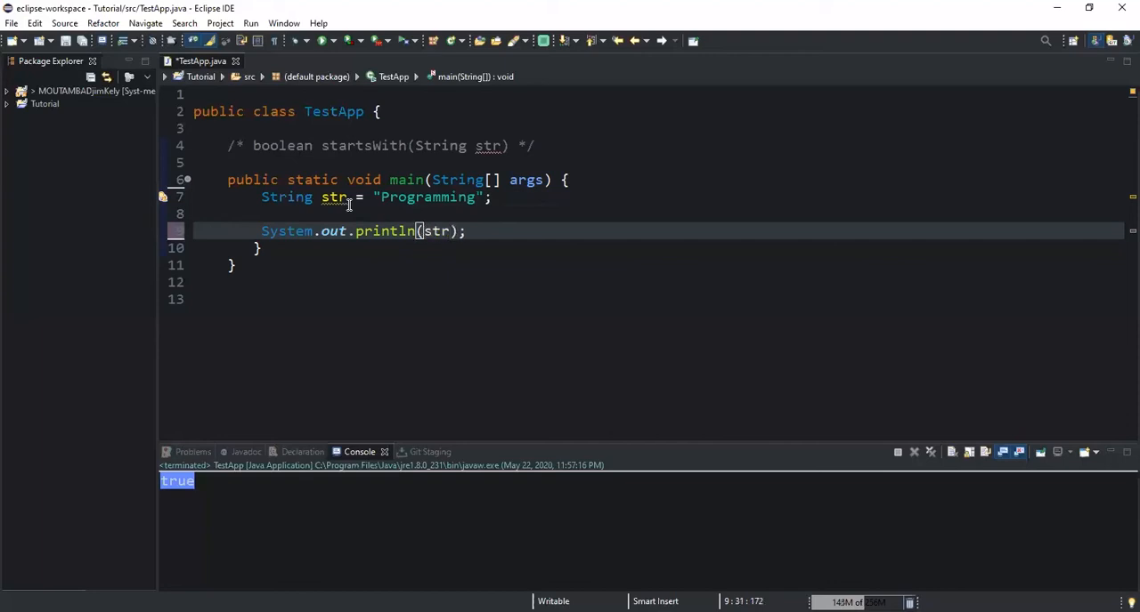
text(.)
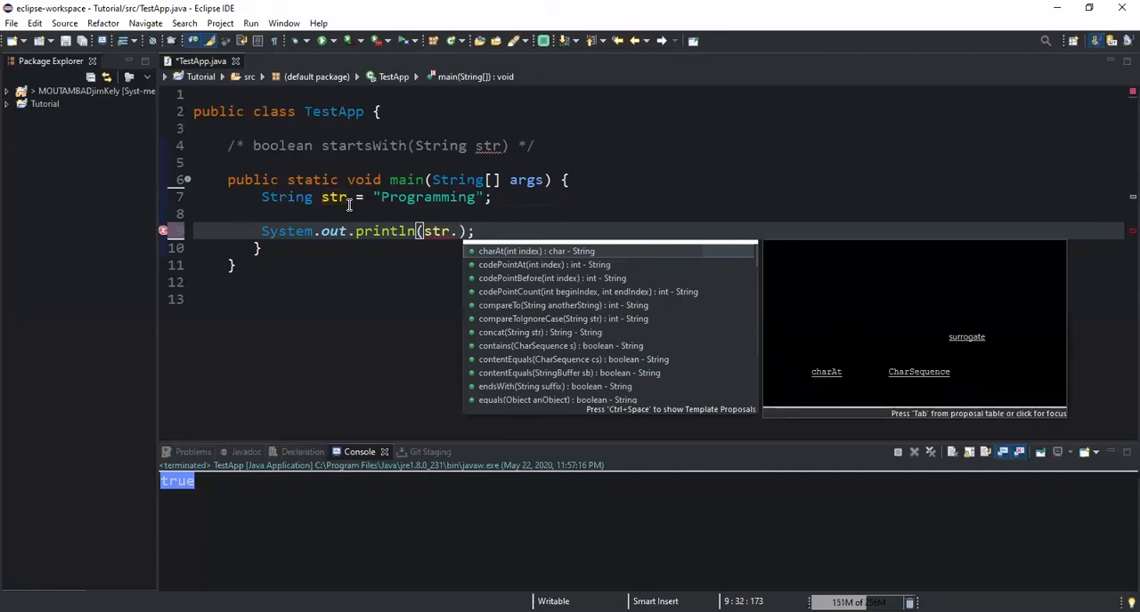
text(st)
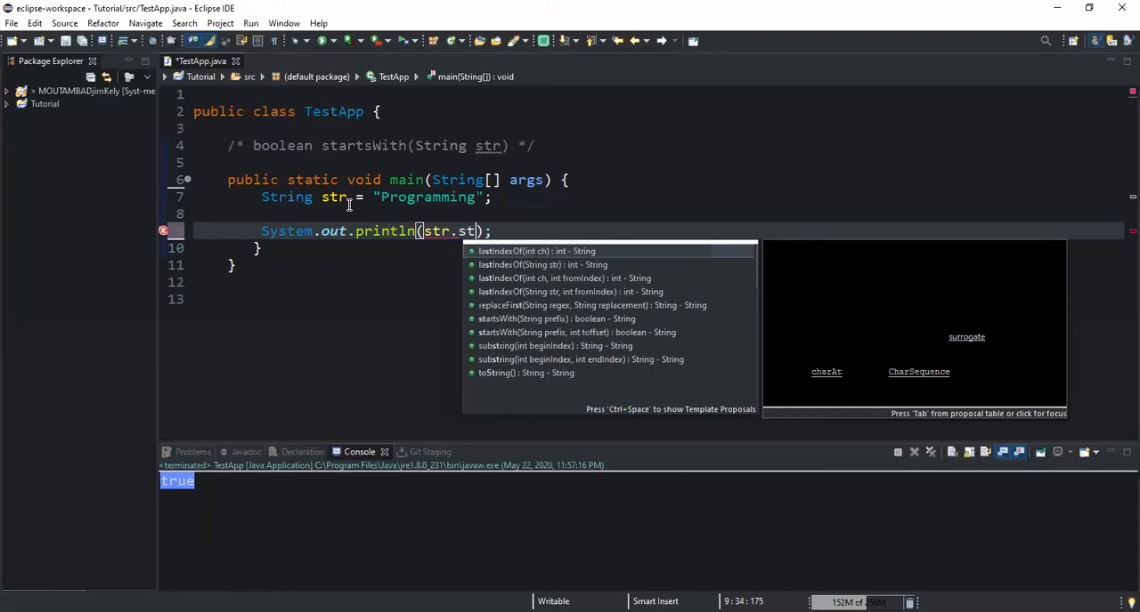
text(artsWith)
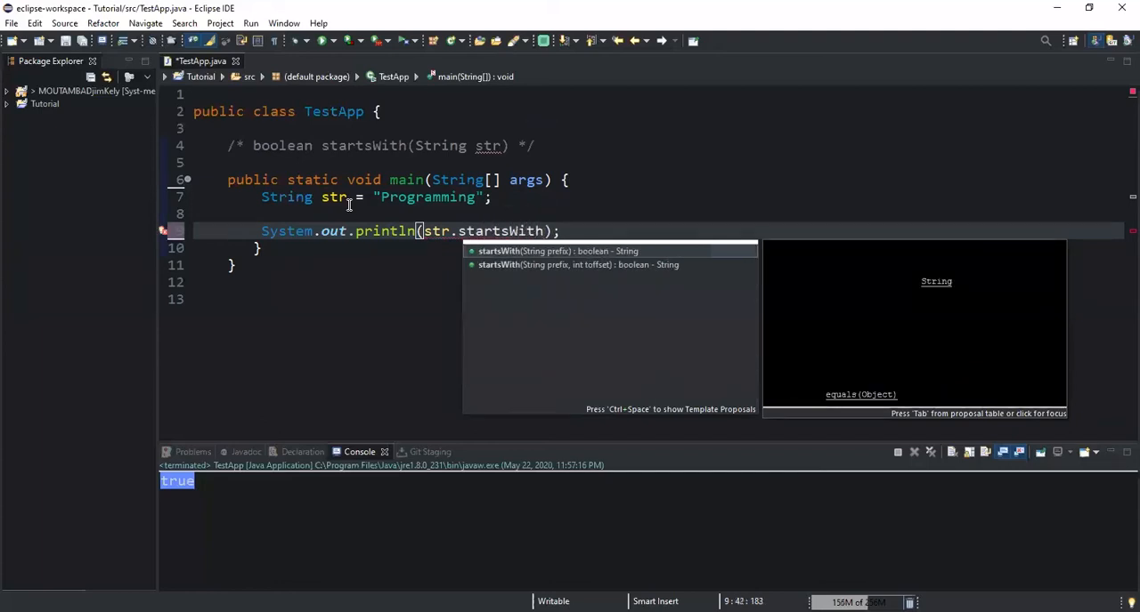
click(559, 249)
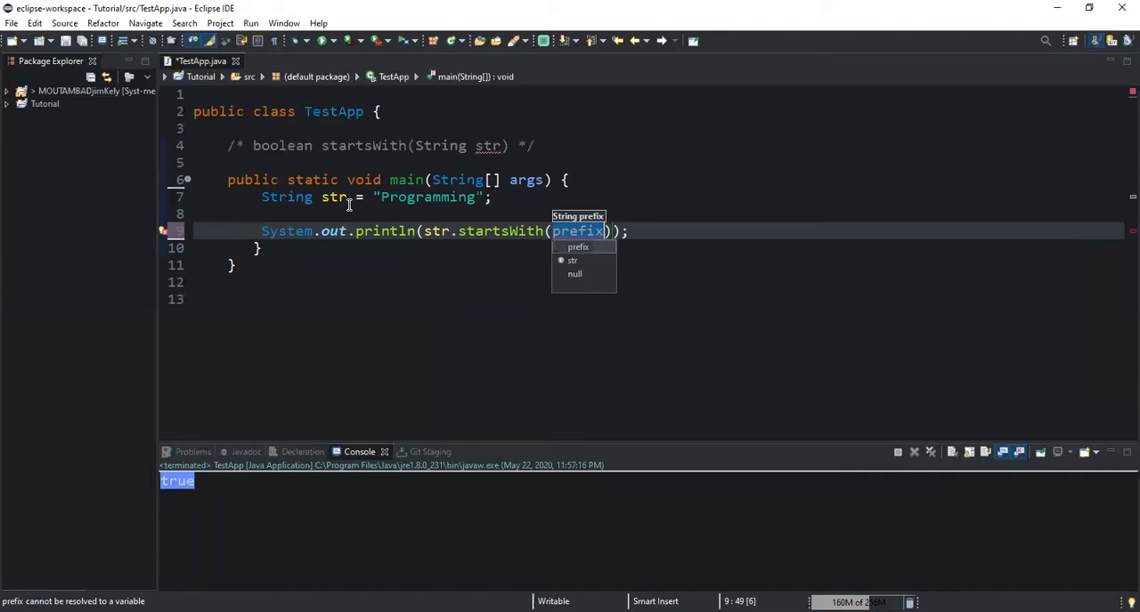
text(")
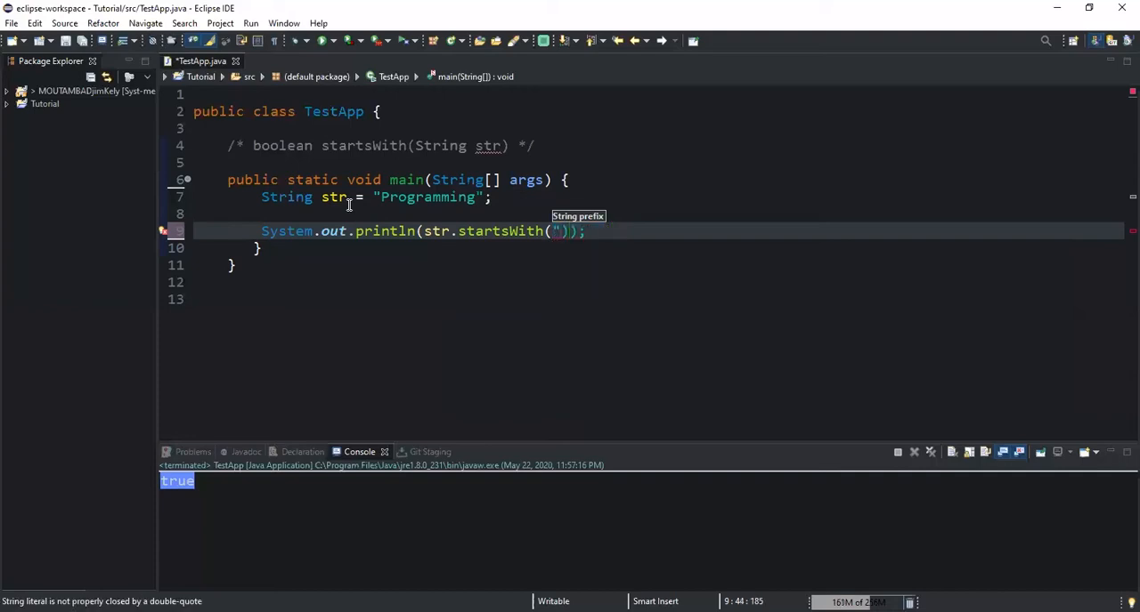
text(Pro)
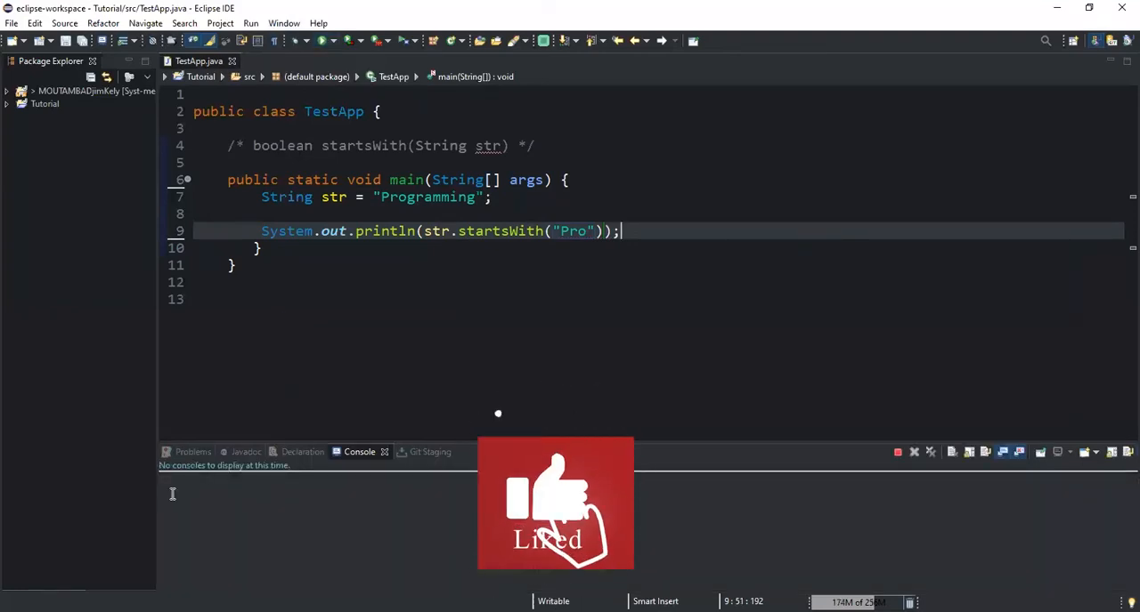
Step: Run TestApp and highlight the "Pro" prefix and the true console output
click(324, 41)
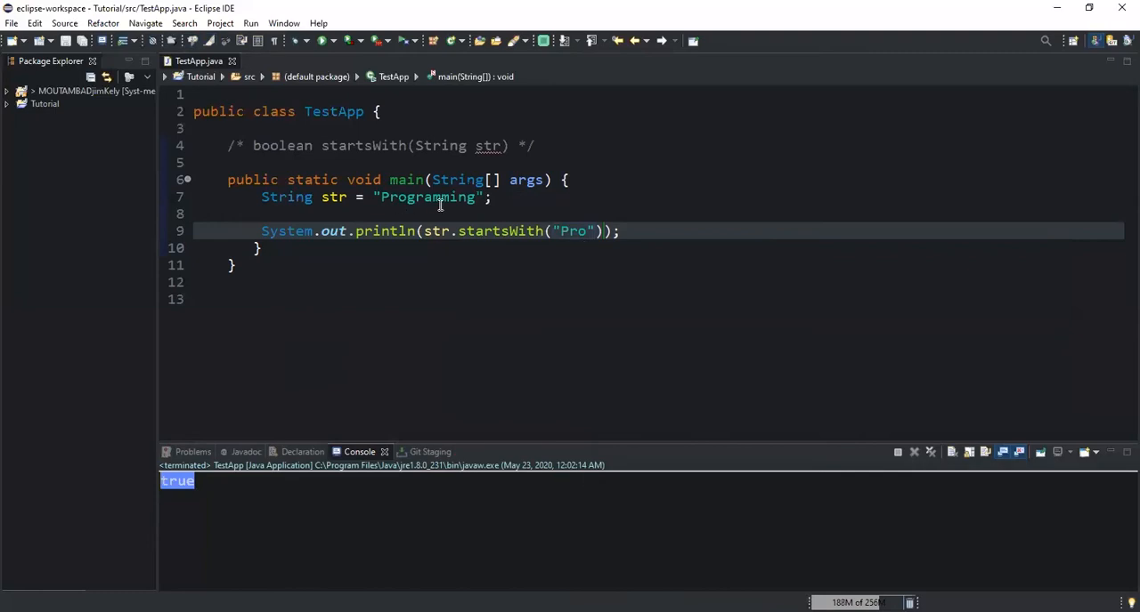
double_click(427, 196)
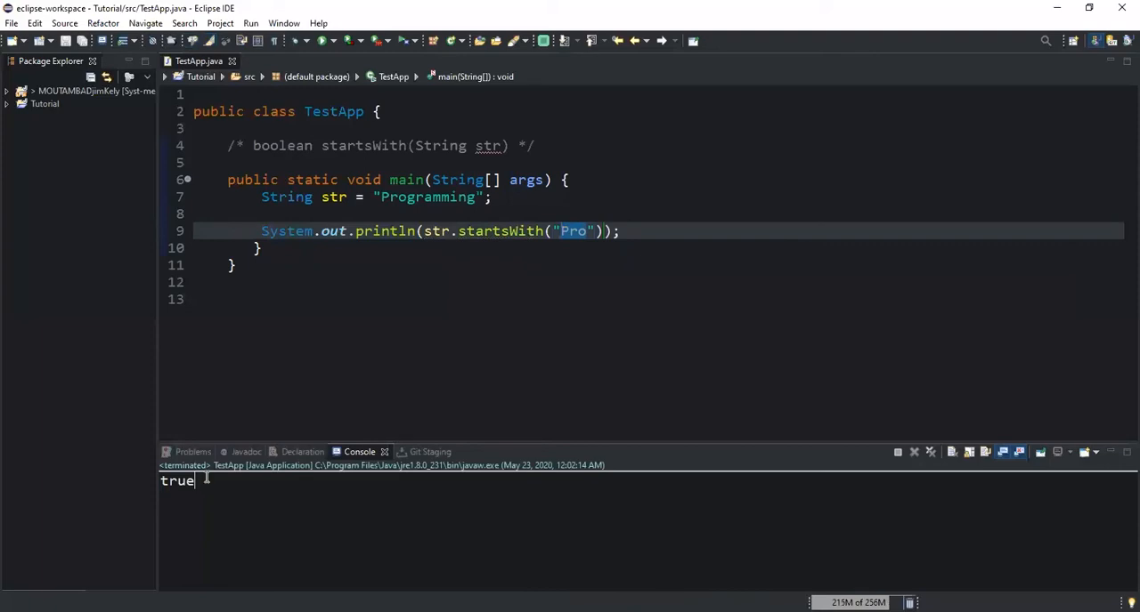
double_click(573, 232)
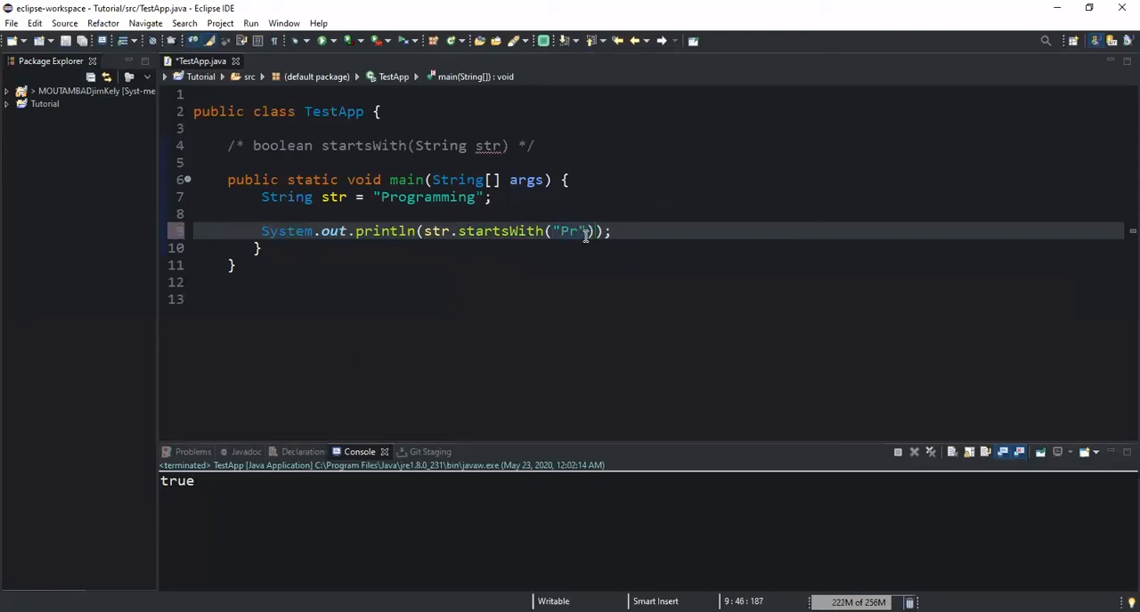
Step: Run with a non-matching prefix to get false, then restore the argument to "Pro"
text(e)
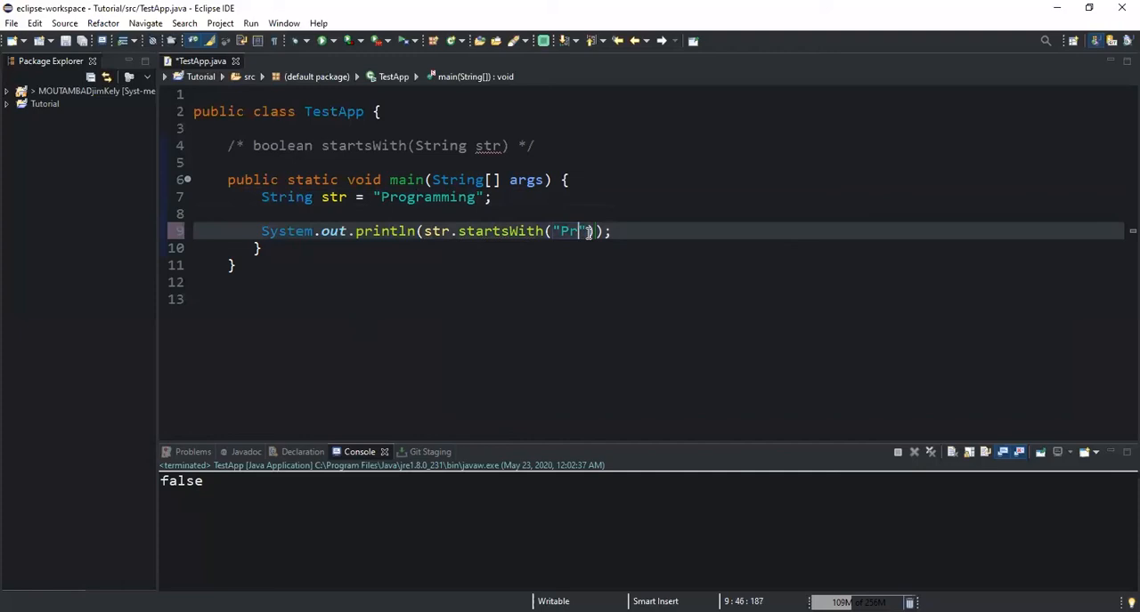
text(o)
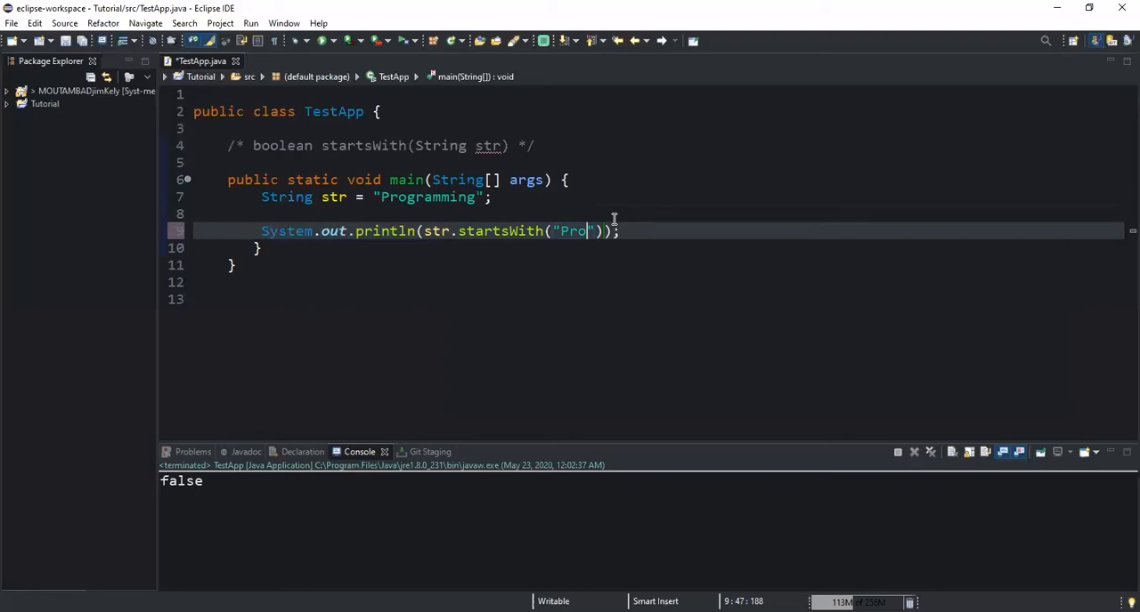
mouse_move(384, 196)
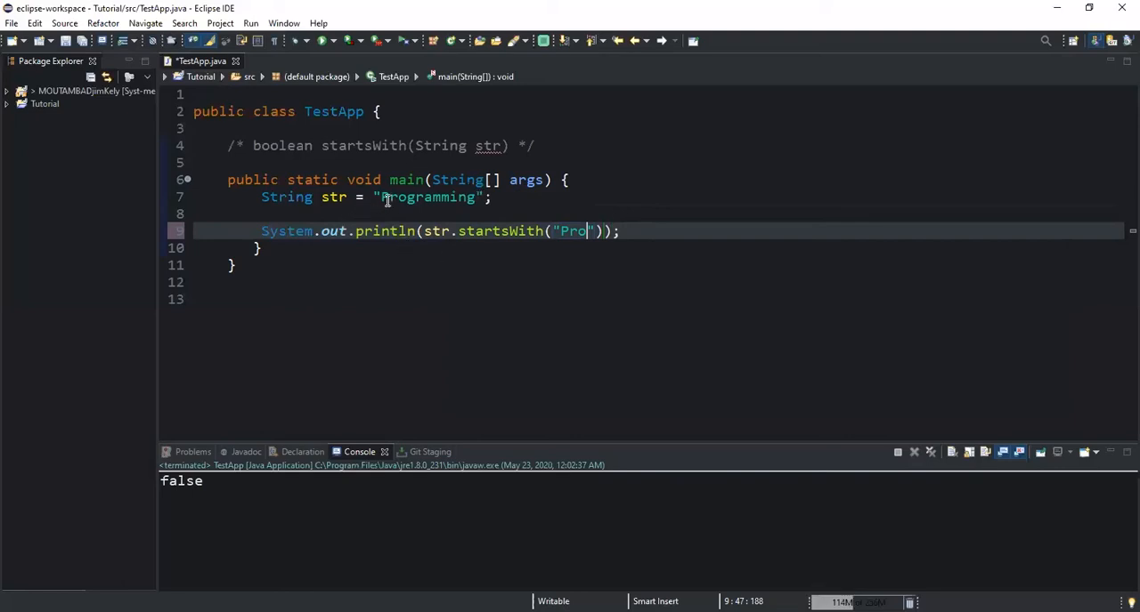
Step: Change the str literal to "I love programming"
click(384, 195)
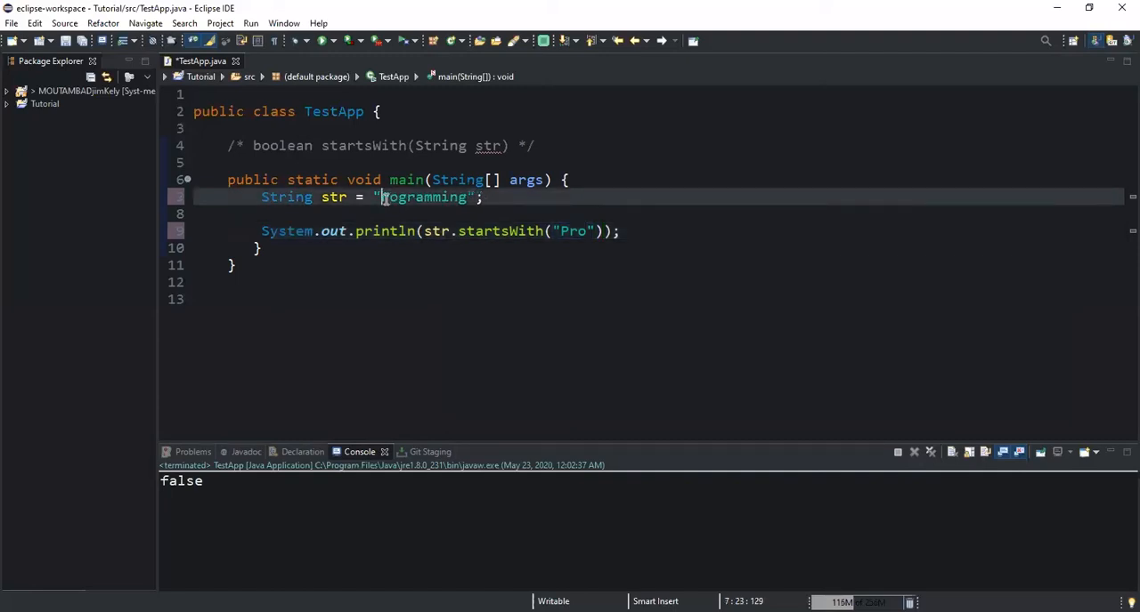
text(I love)
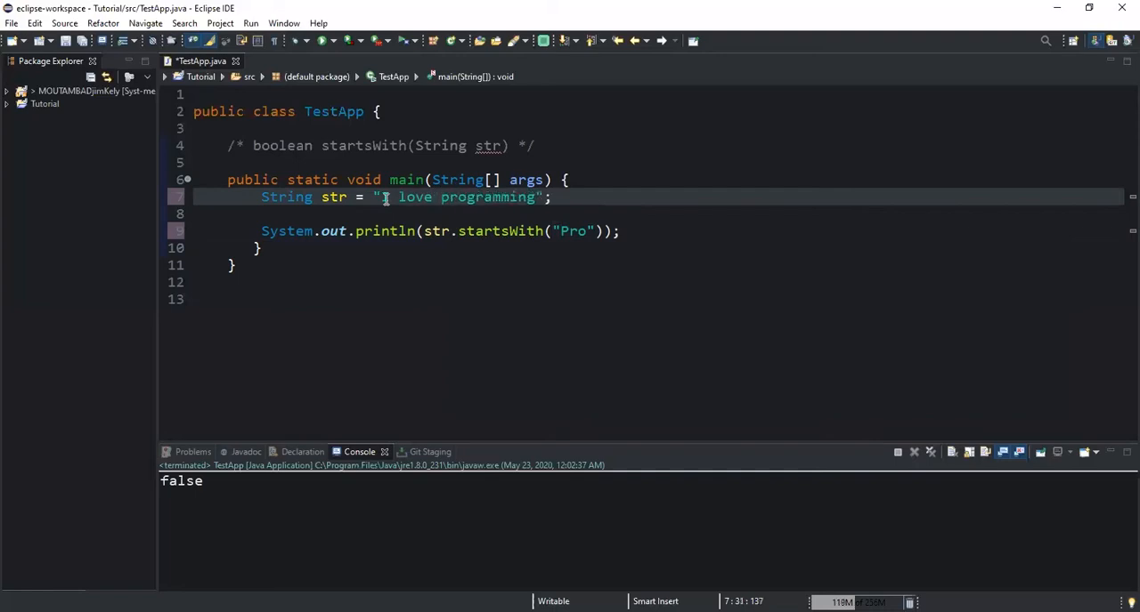
click(449, 196)
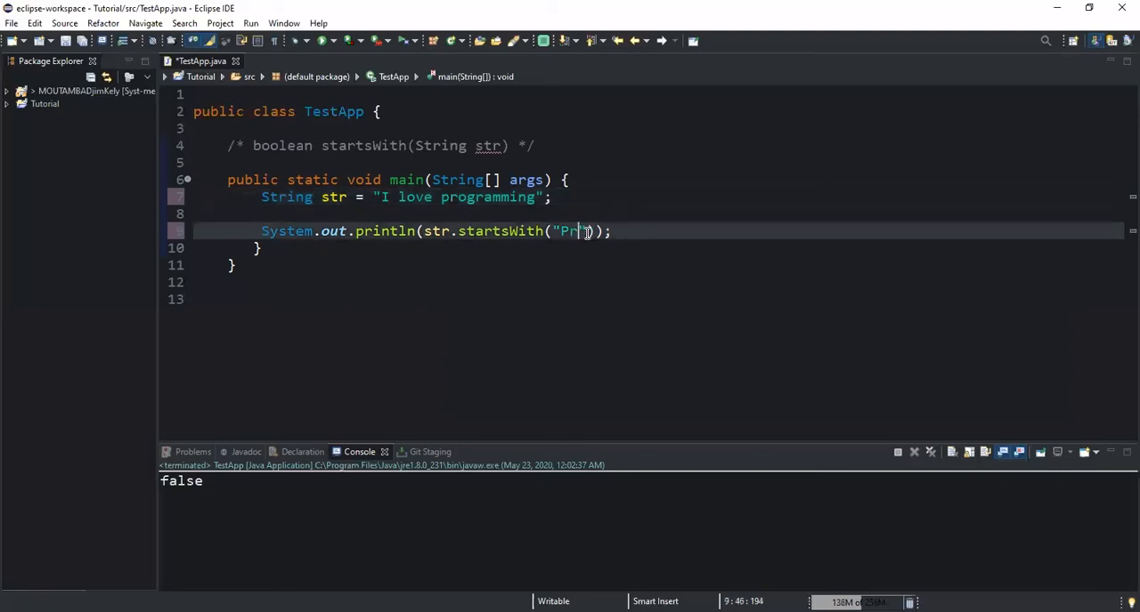
Step: Call str.startsWith("love", 2) and run it, printing true
text(love)
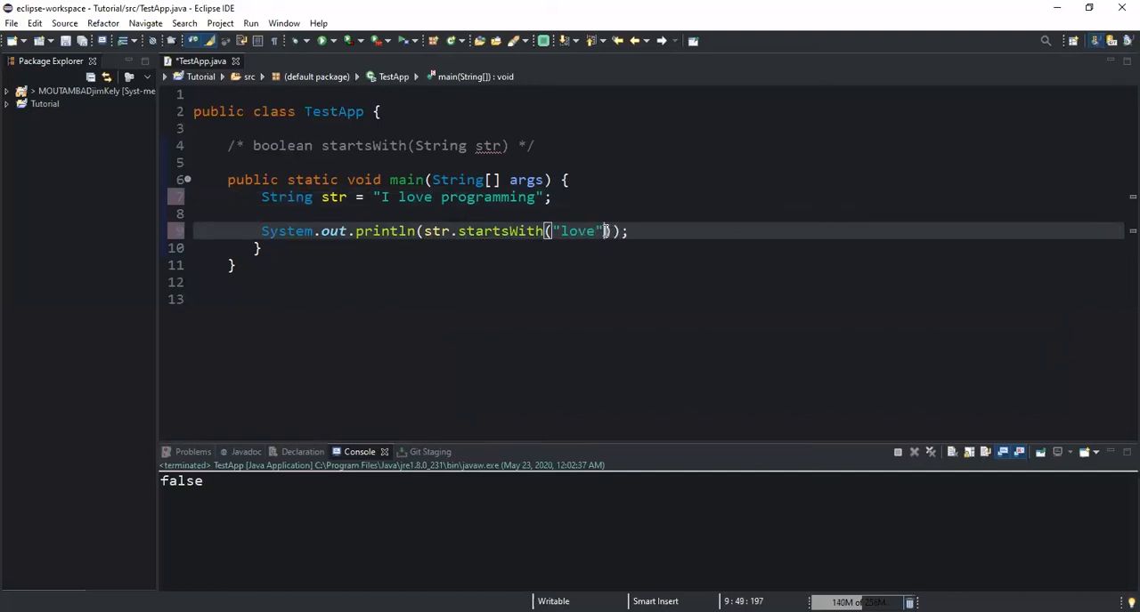
text(,)
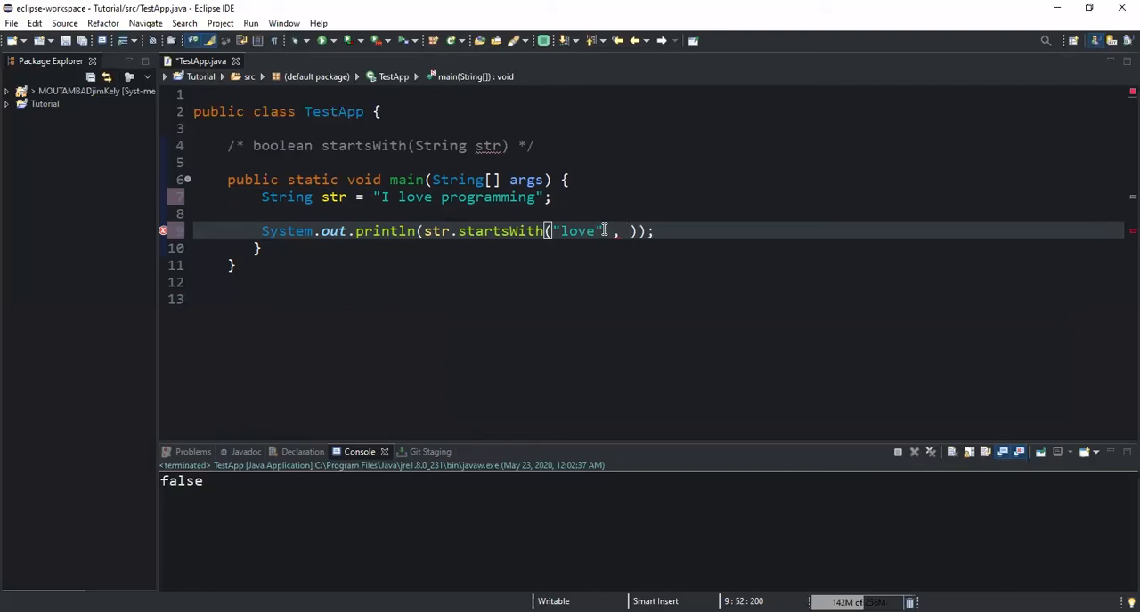
text(2)
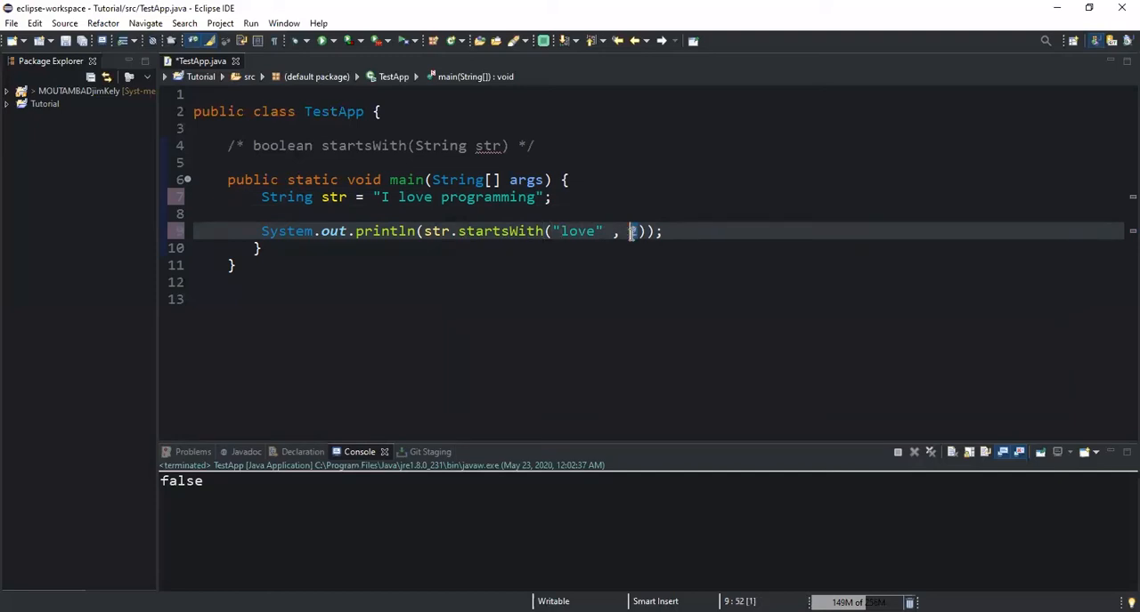
text(2)
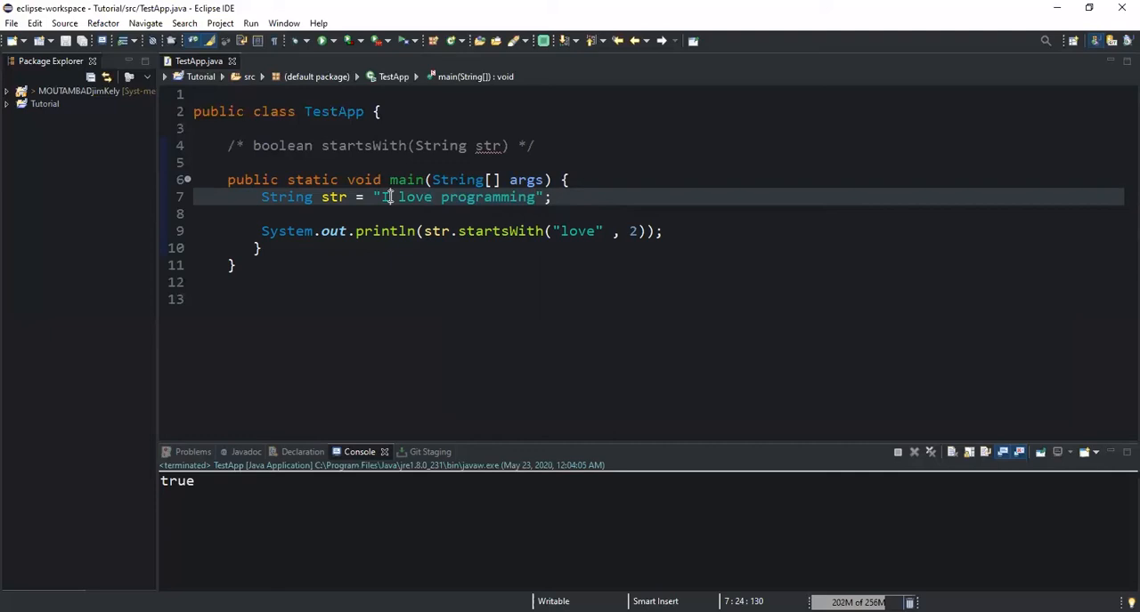
Step: Replace the "love" prefix with "I", keeping offset 2
drag(381, 196, 434, 196)
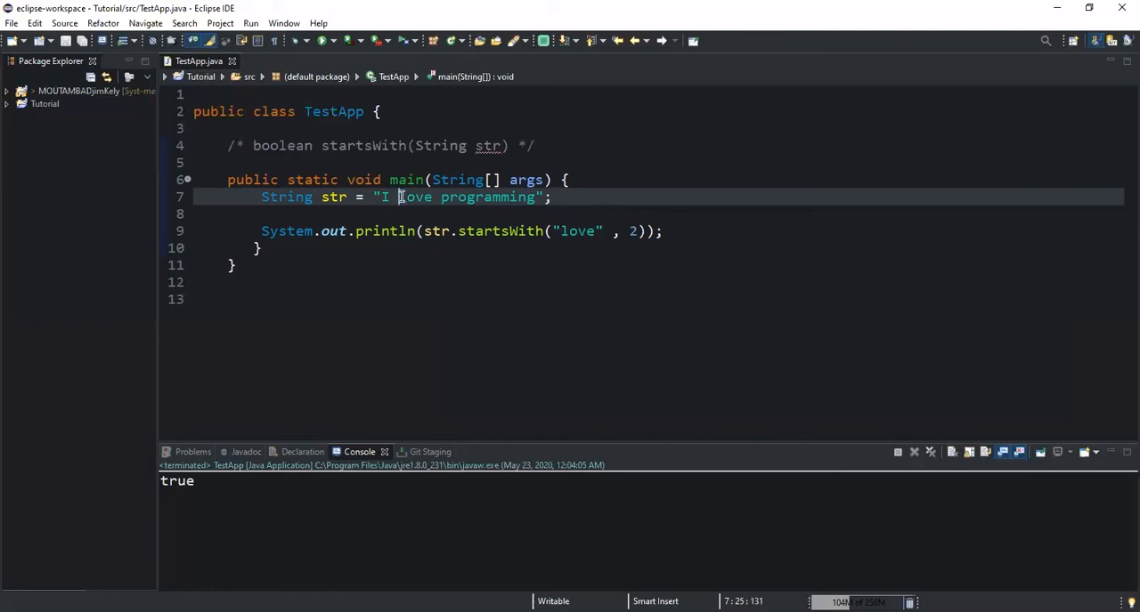
double_click(413, 196)
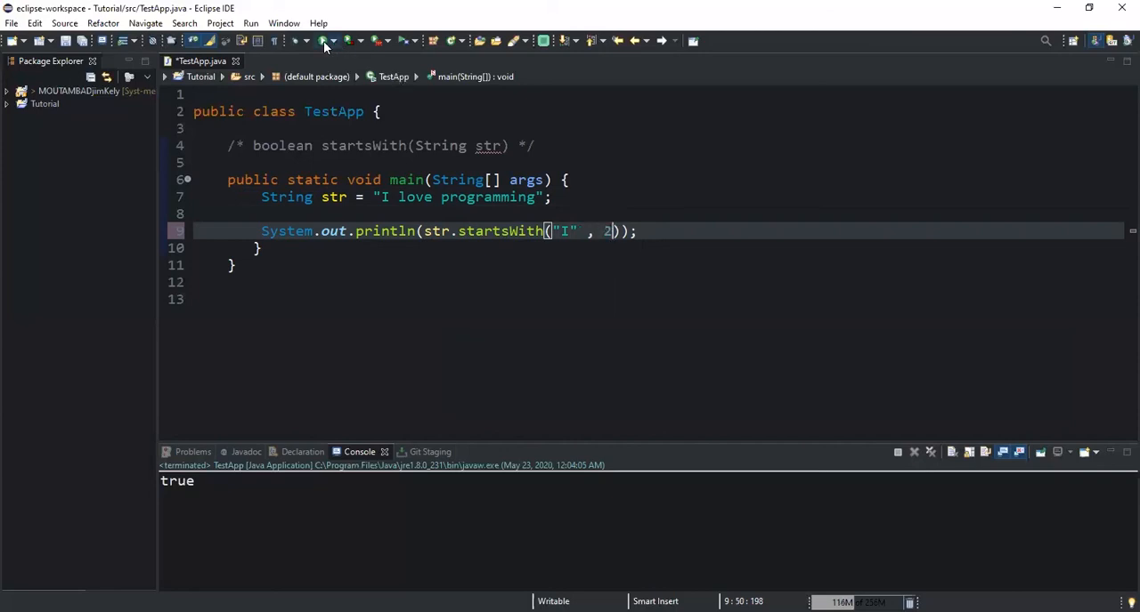
Step: Run the "I", offset 2 check and mark the false console result
click(324, 40)
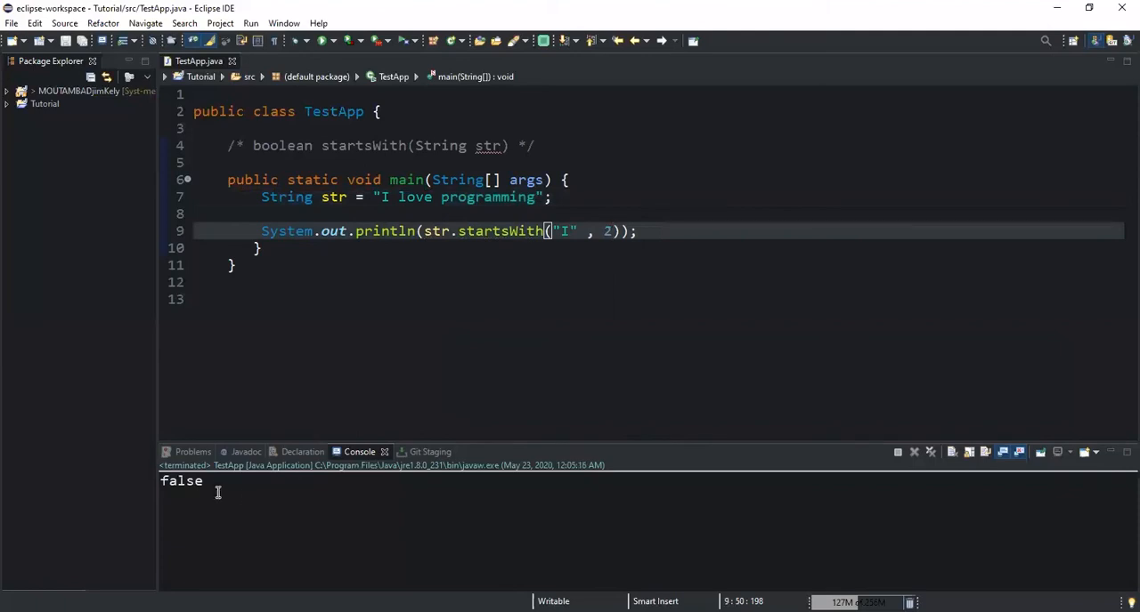
double_click(182, 480)
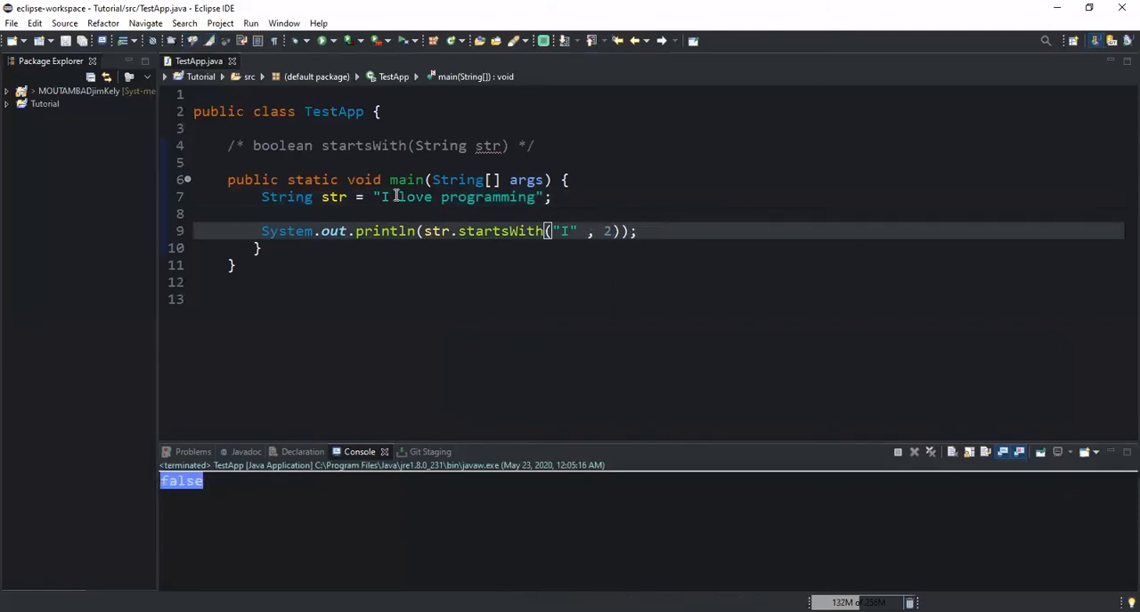
click(402, 196)
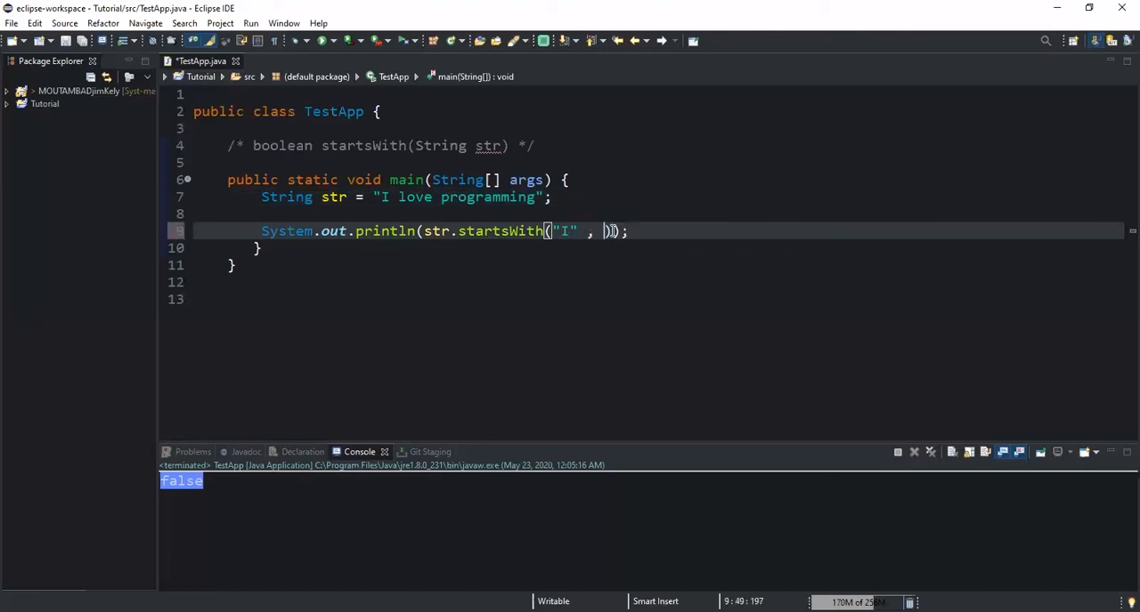
Step: Set the offset to 0 in startsWith("I", 0) and run, printing true
text(e)
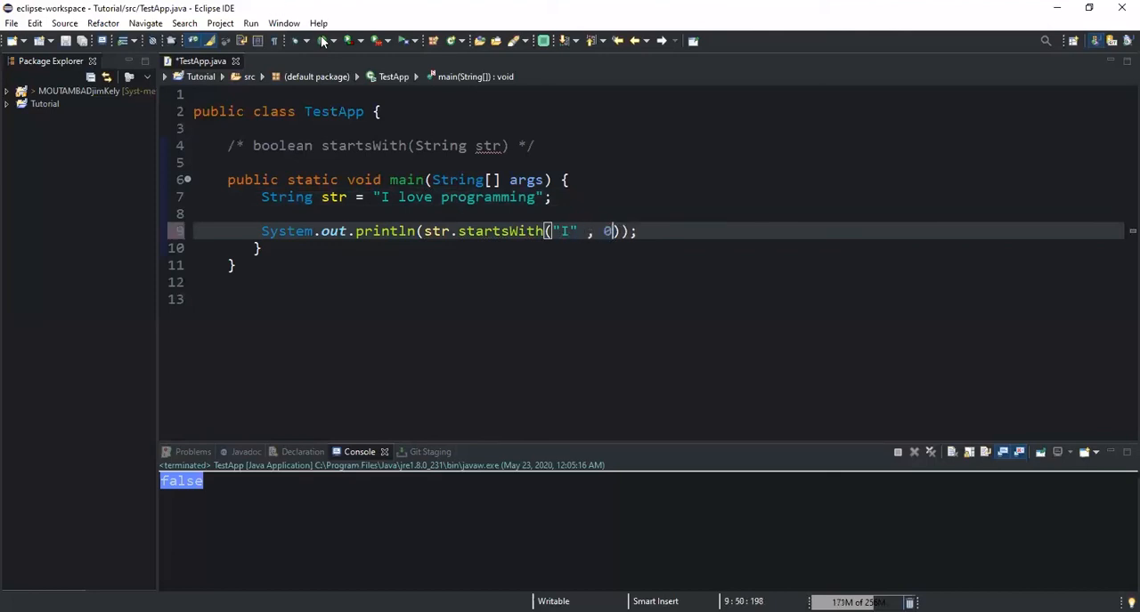
click(323, 41)
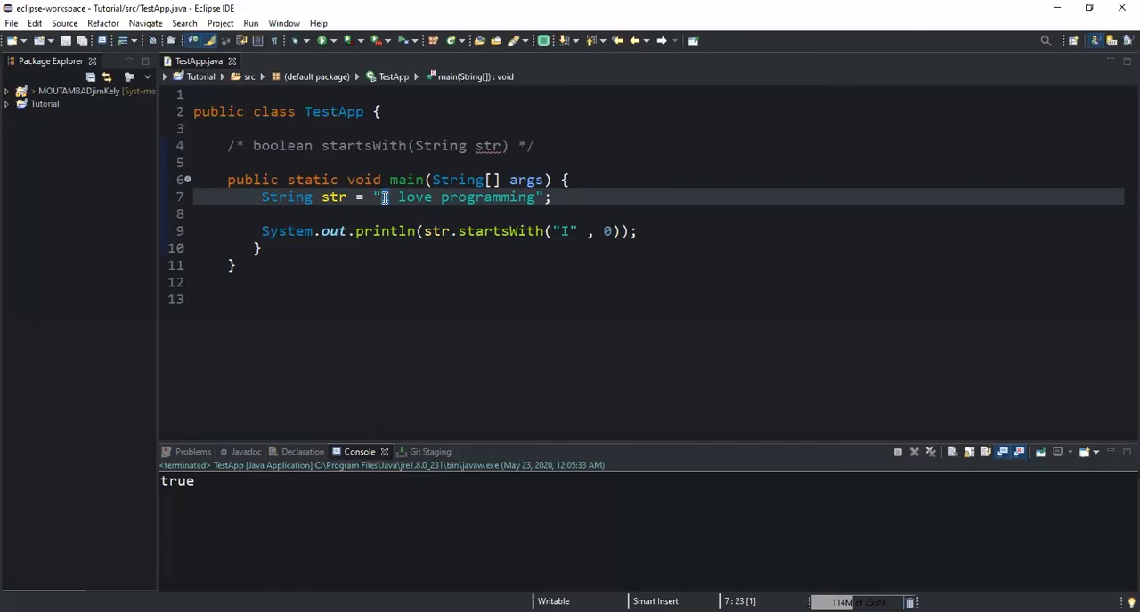
mouse_move(203, 473)
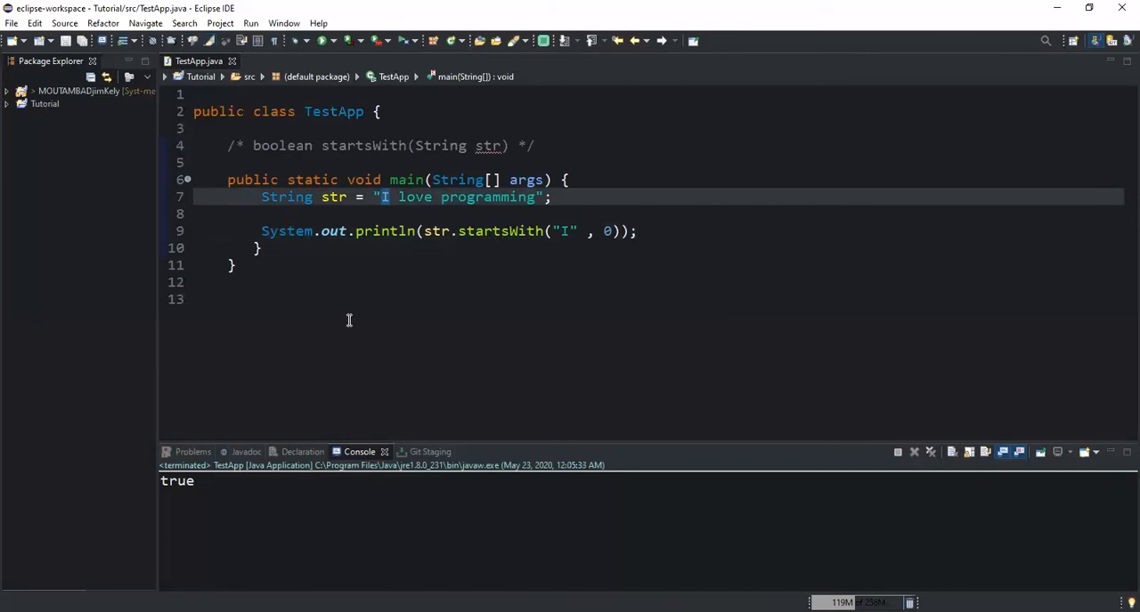
mouse_move(414, 290)
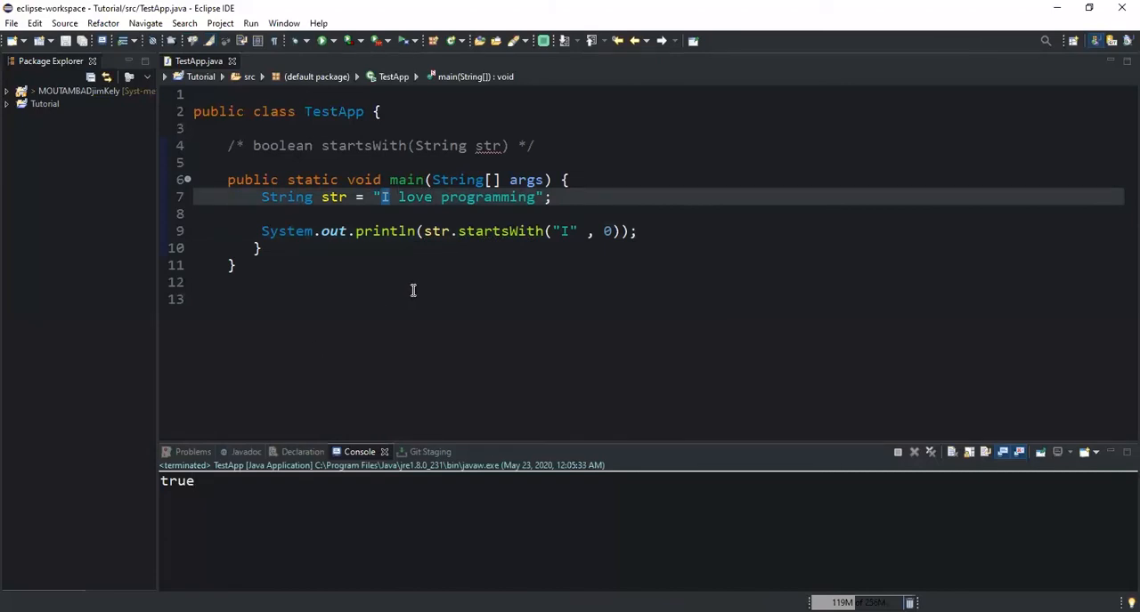